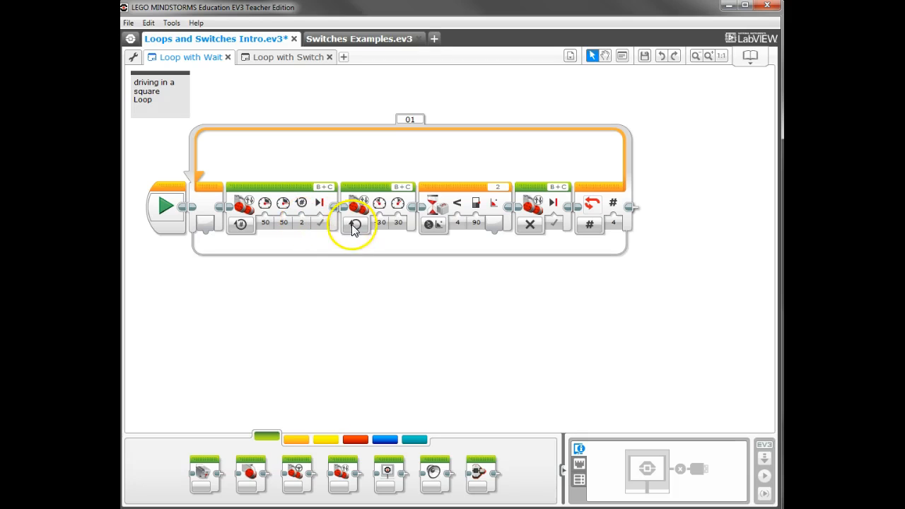
Place a Loop holding a two-case Switch from the Flow Control palette after the Start block
{"action": "left_click", "coordinate": [357, 225]}
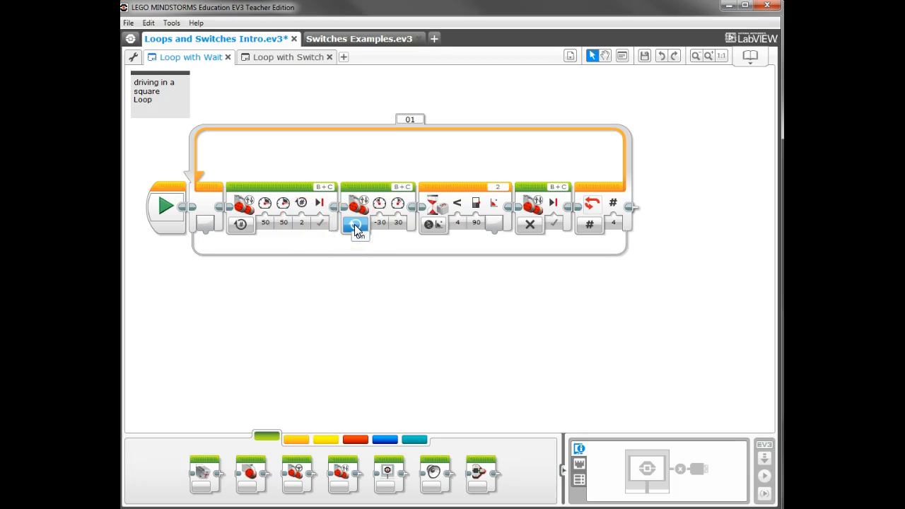
{"action": "mouse_move", "coordinate": [474, 205]}
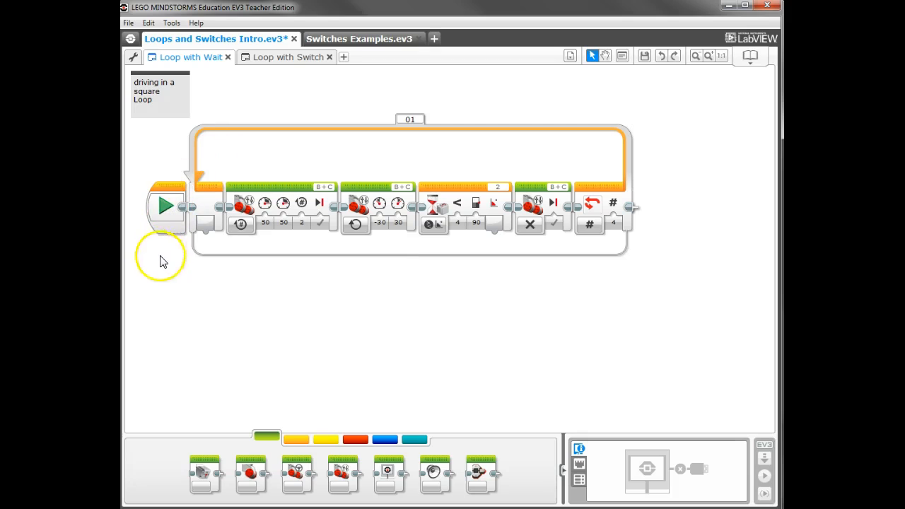
{"action": "mouse_move", "coordinate": [210, 310]}
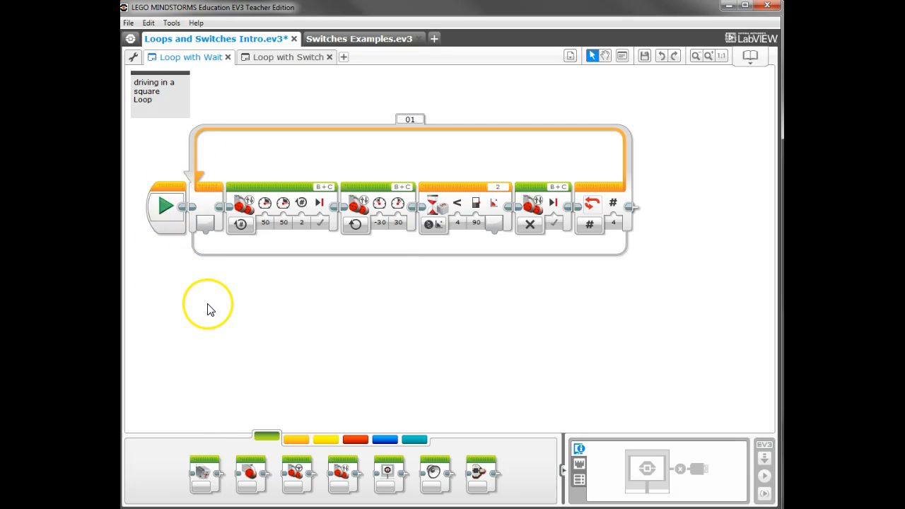
{"action": "mouse_move", "coordinate": [220, 308]}
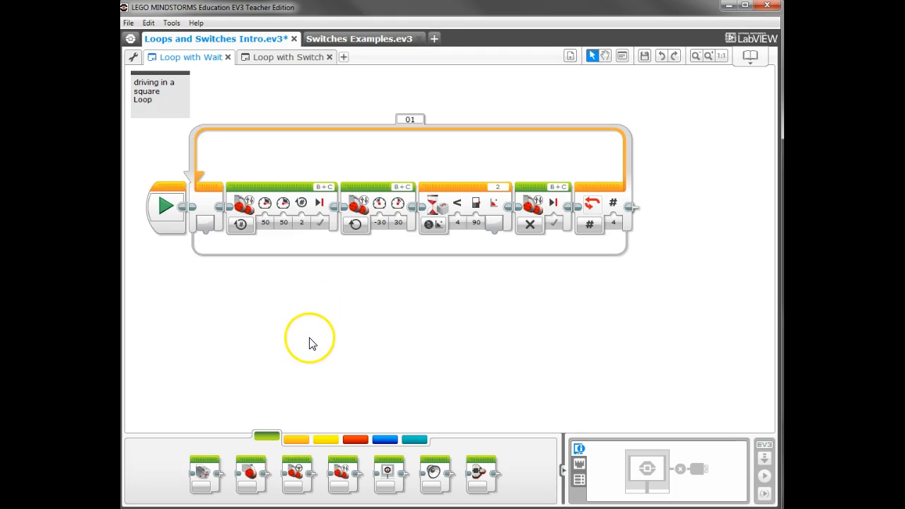
{"action": "mouse_move", "coordinate": [444, 198]}
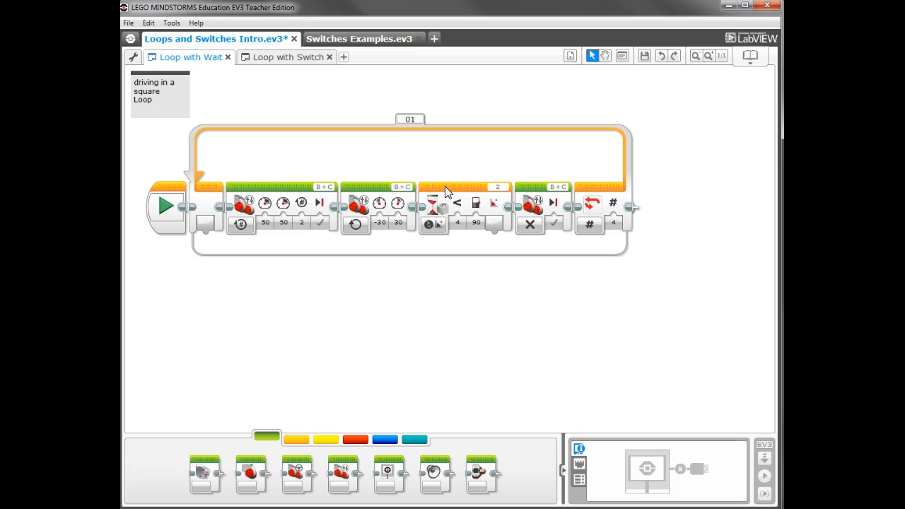
{"action": "mouse_move", "coordinate": [451, 193]}
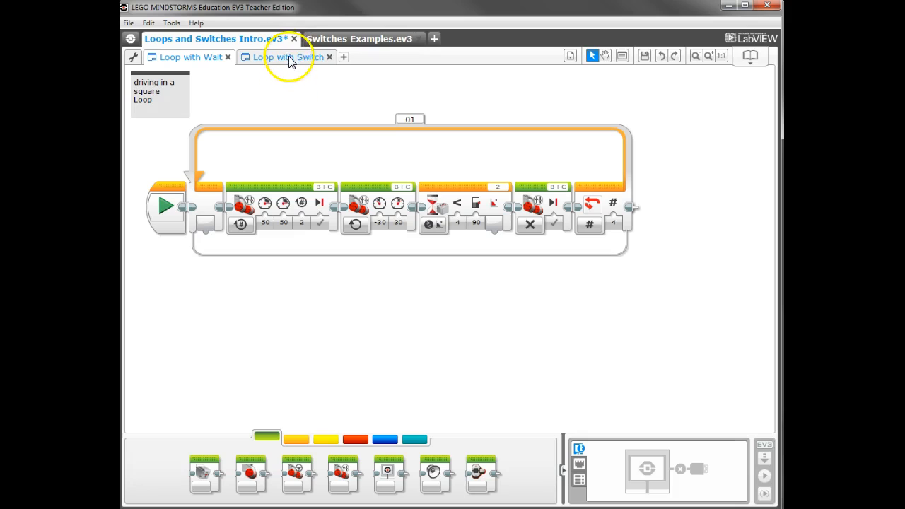
{"action": "left_click", "coordinate": [286, 56]}
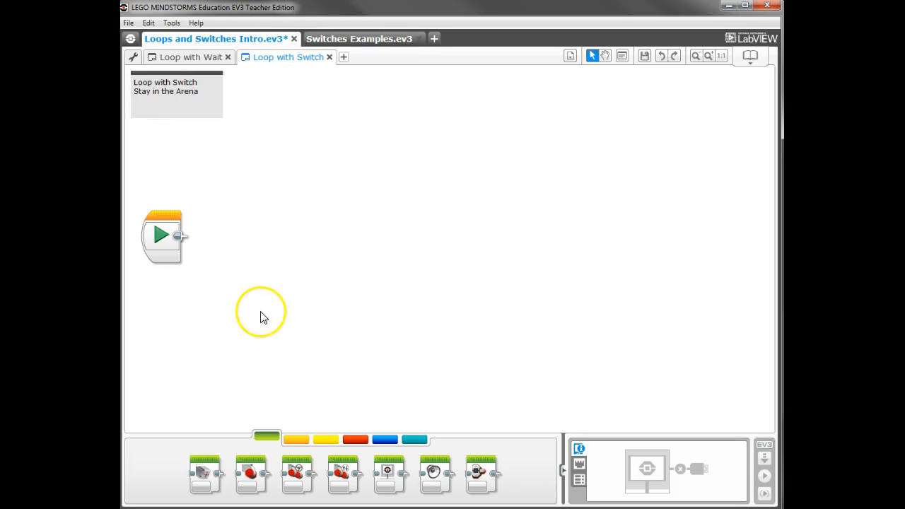
{"action": "left_click", "coordinate": [297, 438]}
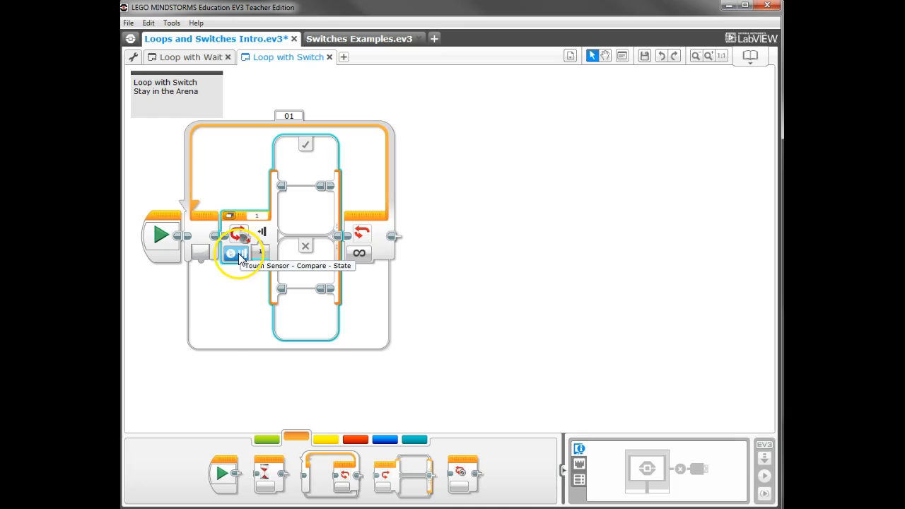
Set the switch to Color Sensor > Compare > Reflected Light Intensity, less than 20
{"action": "left_click", "coordinate": [232, 252]}
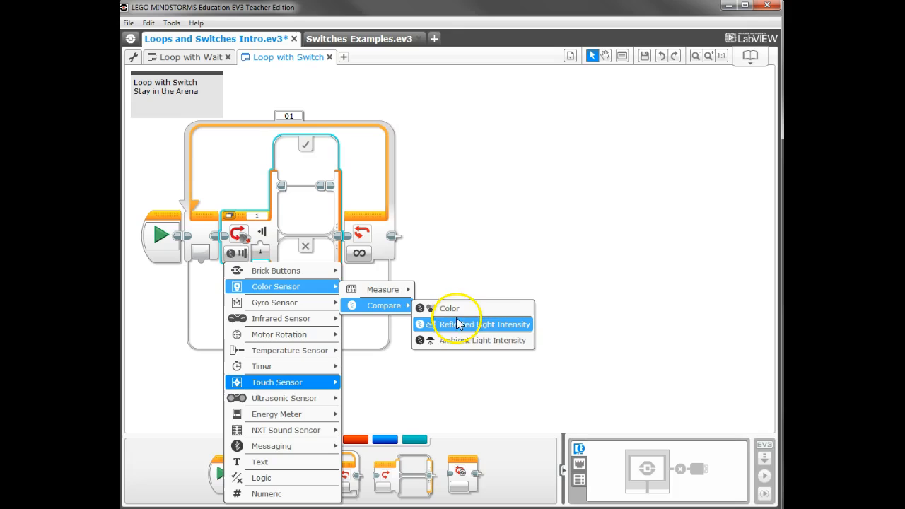
{"action": "left_click", "coordinate": [483, 324]}
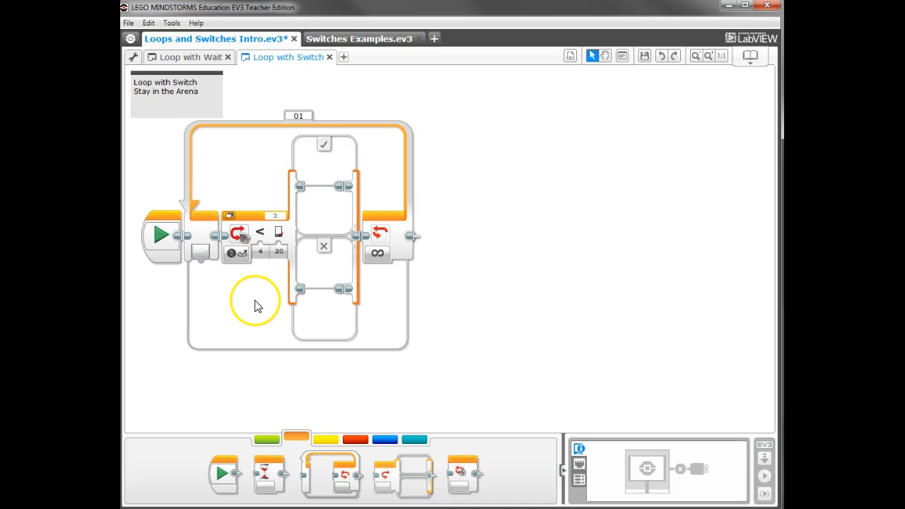
{"action": "mouse_move", "coordinate": [277, 277]}
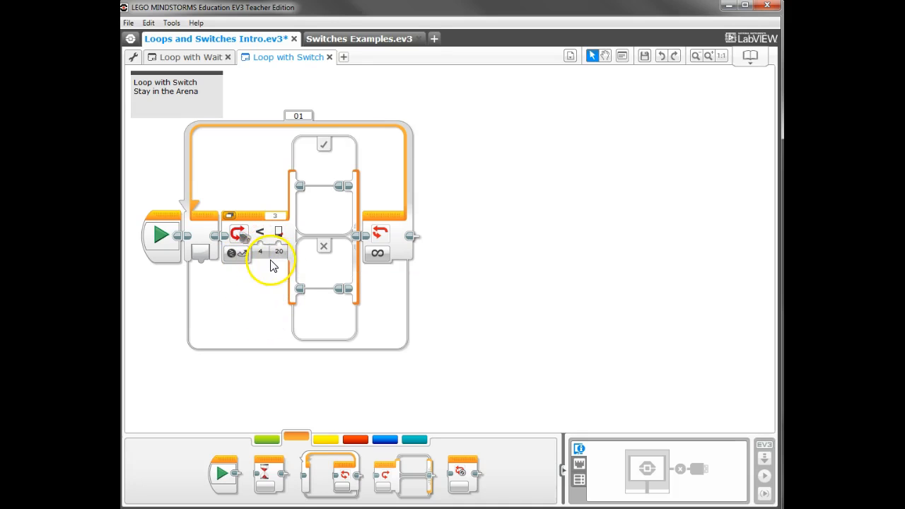
{"action": "mouse_move", "coordinate": [235, 255]}
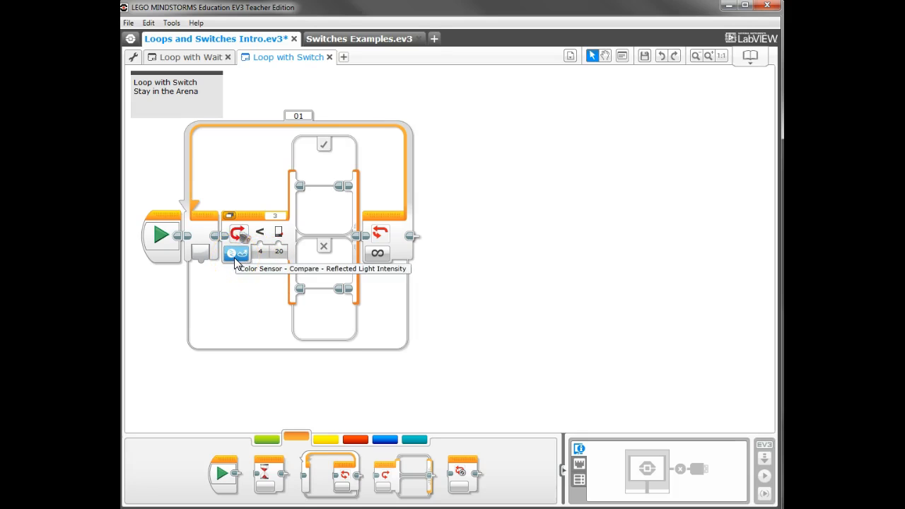
{"action": "mouse_move", "coordinate": [274, 254]}
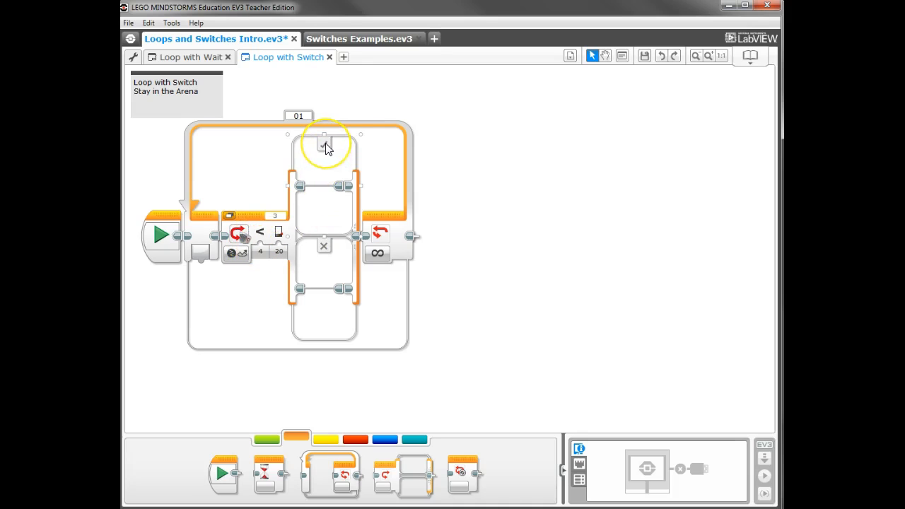
{"action": "mouse_move", "coordinate": [240, 253]}
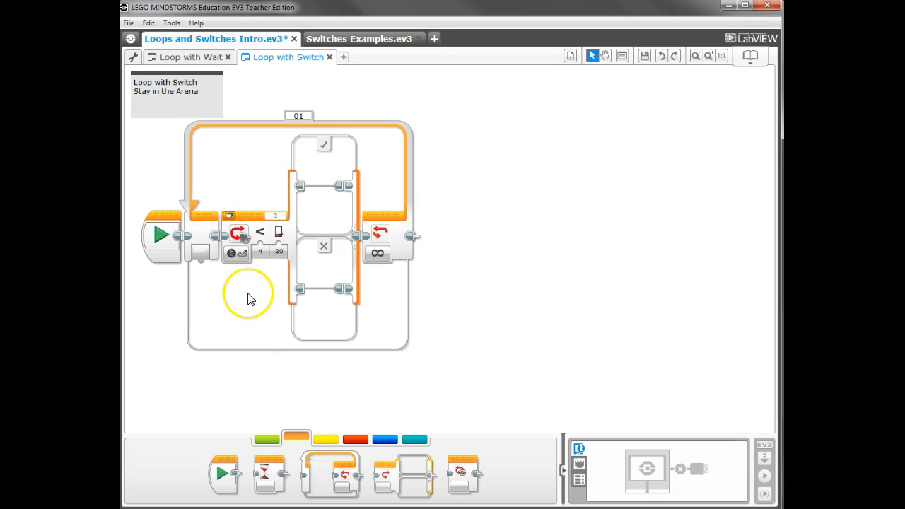
{"action": "mouse_move", "coordinate": [254, 297]}
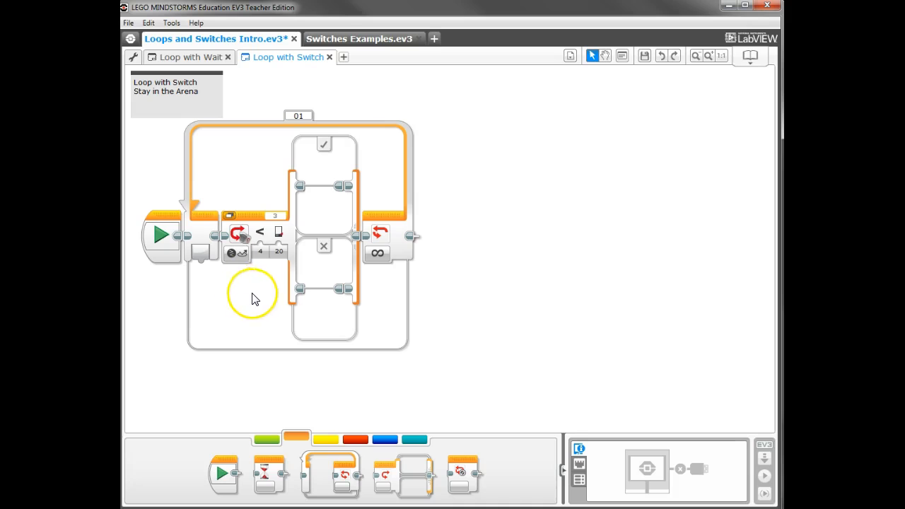
{"action": "mouse_move", "coordinate": [260, 235]}
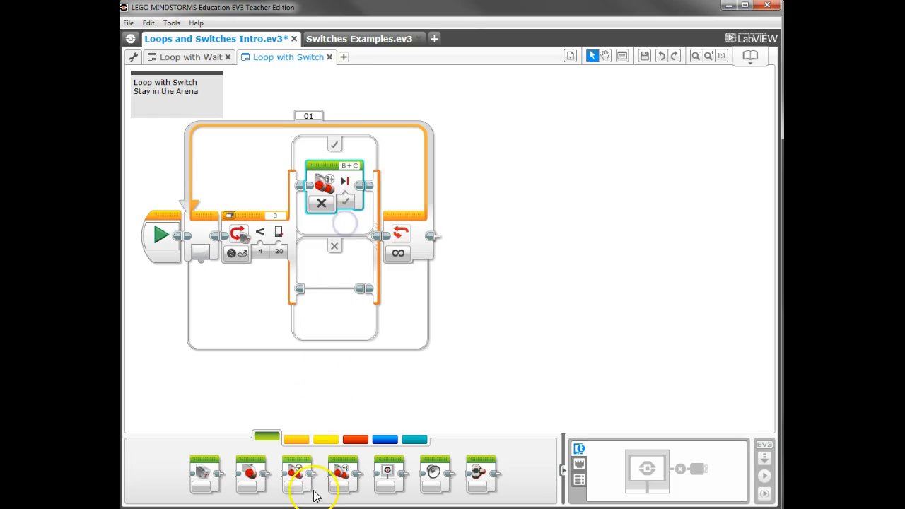
{"action": "mouse_move", "coordinate": [314, 475]}
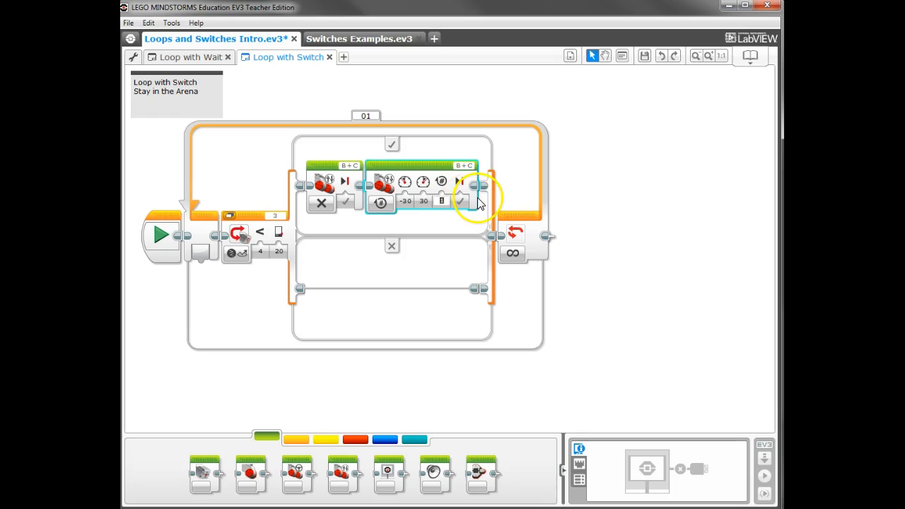
Add two Move Tank blocks to the true case: first Off, second -30/30 rotations
{"action": "left_click", "coordinate": [460, 201]}
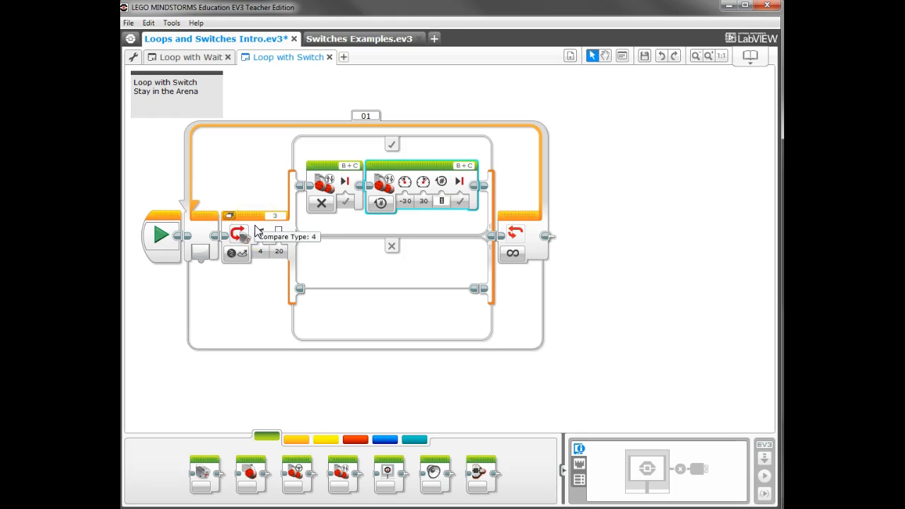
Add a Move Tank block On at 50/50 to the false case, then show Loop with Wait
{"action": "left_click", "coordinate": [280, 252]}
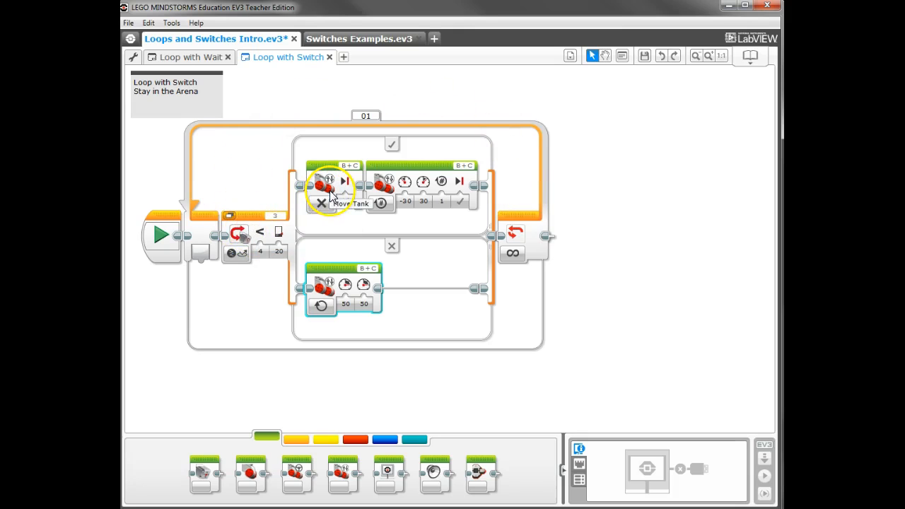
{"action": "mouse_move", "coordinate": [555, 150]}
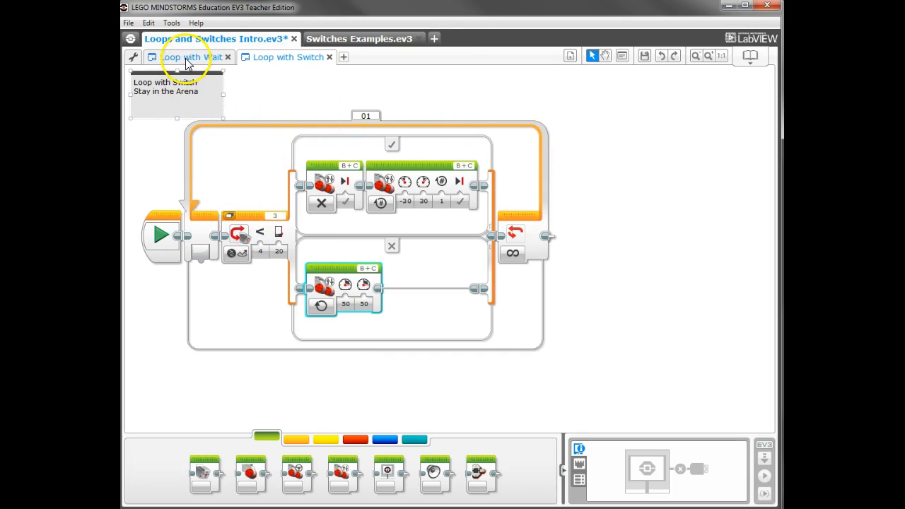
{"action": "left_click", "coordinate": [190, 57]}
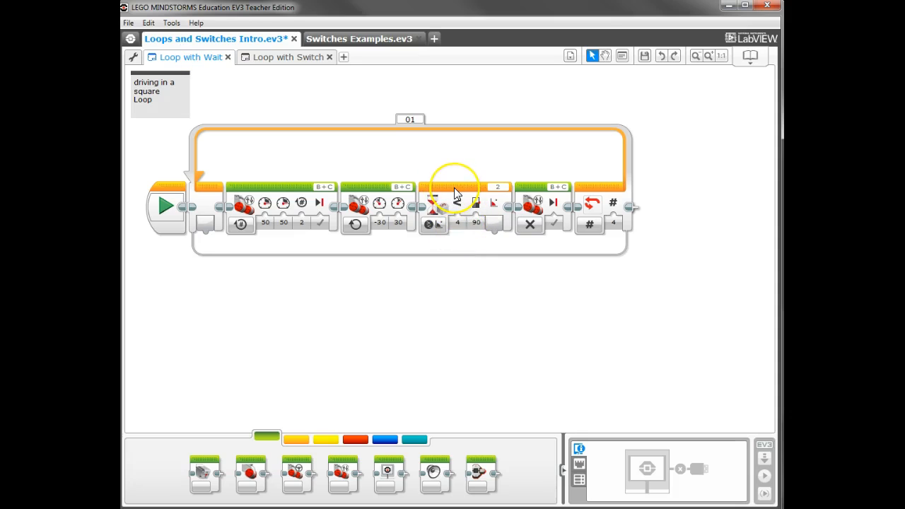